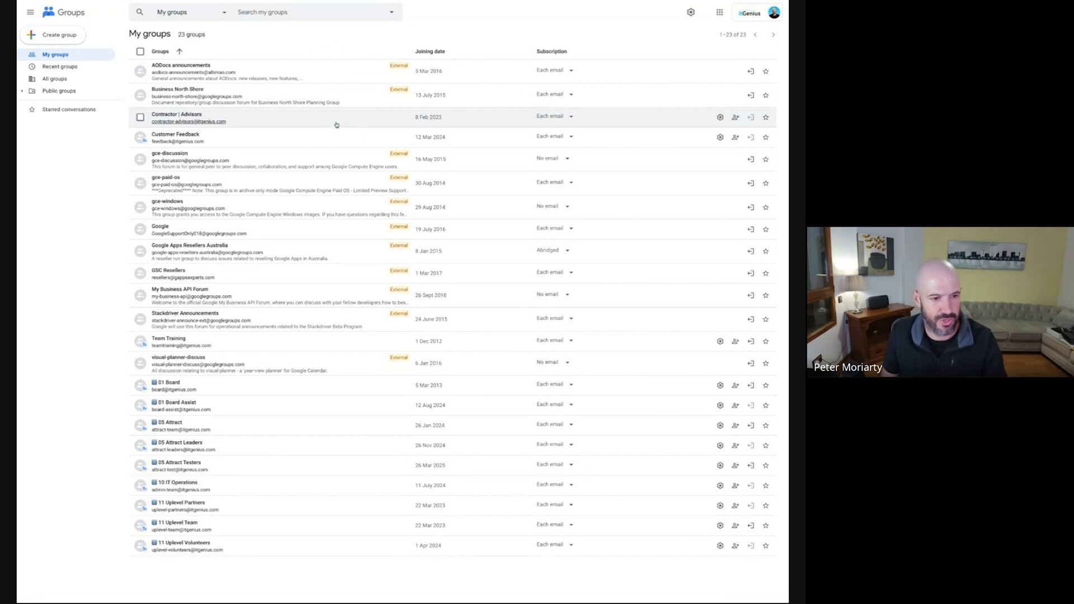
# - Search My groups for 'feedback' to show Customer Feedback, then go to the Admin console home
pyautogui.write('feedback')
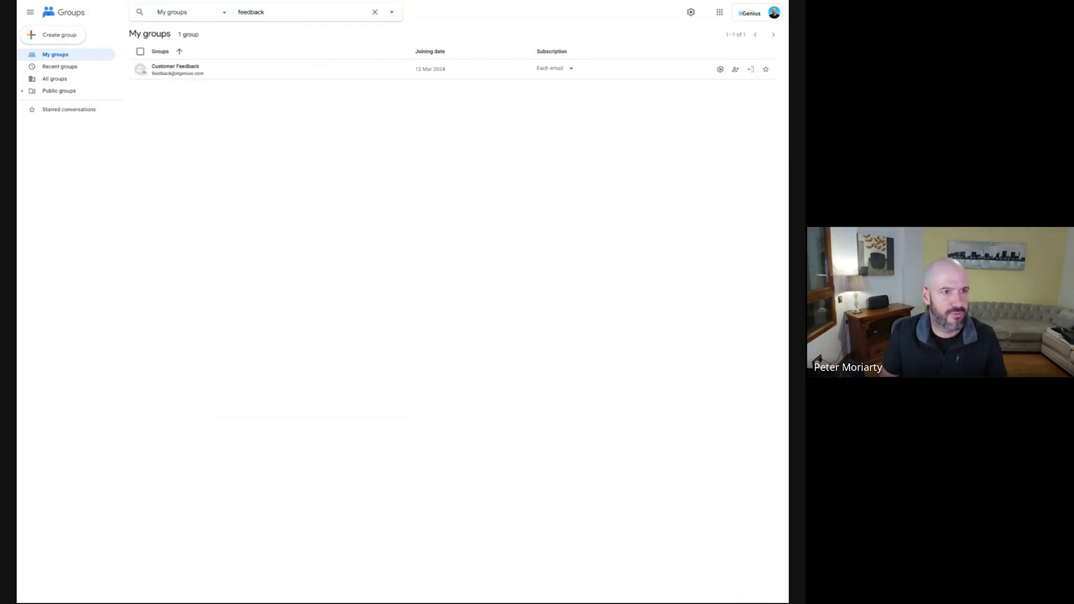
pyautogui.click(175, 68)
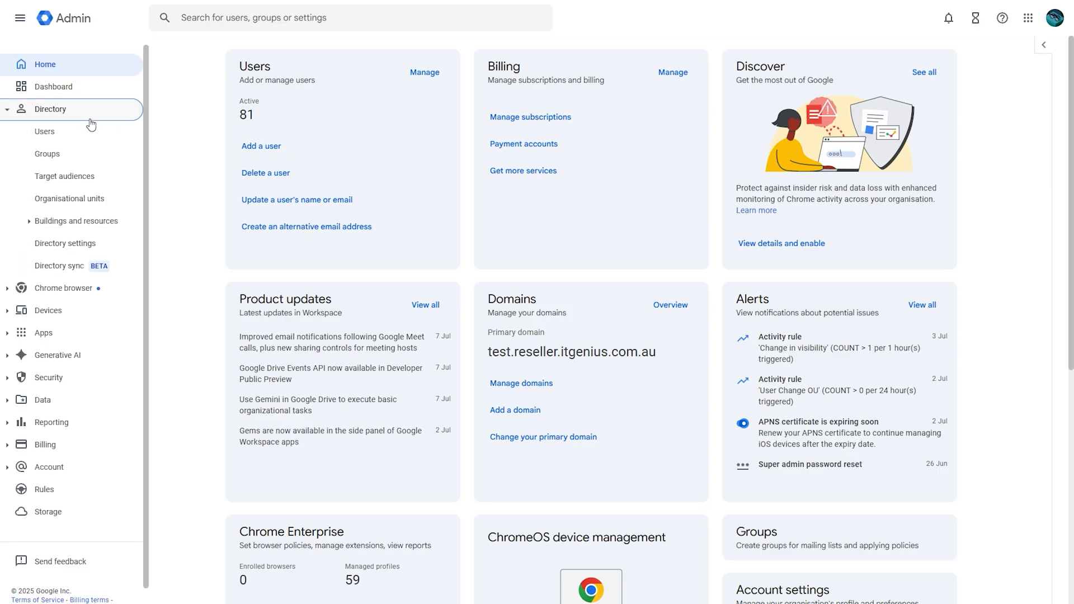
# - Open Directory > Groups to list all of the organisation's groups
pyautogui.click(45, 131)
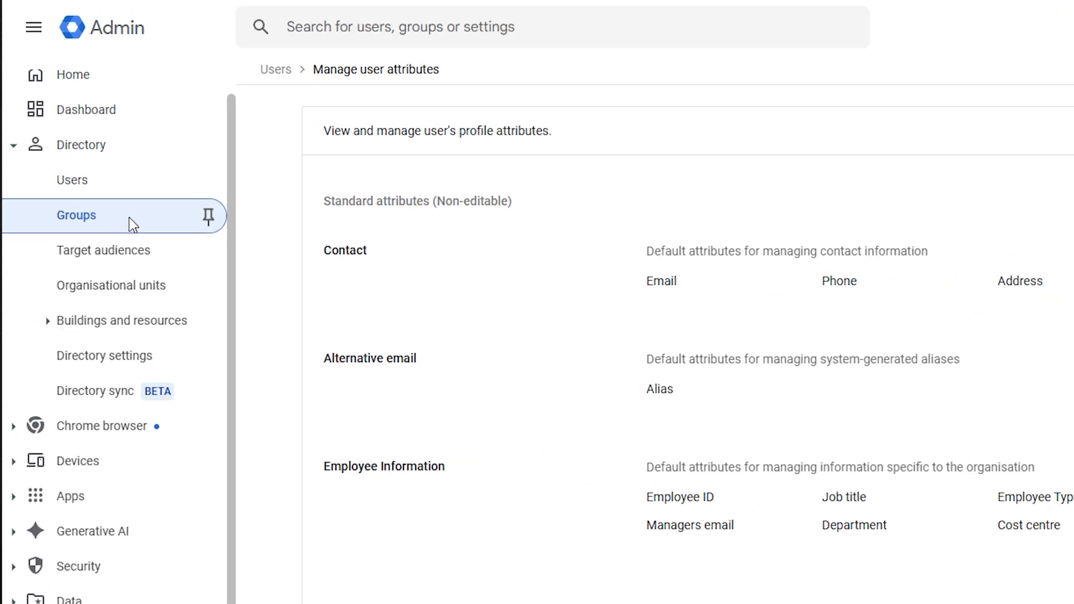
pyautogui.click(77, 215)
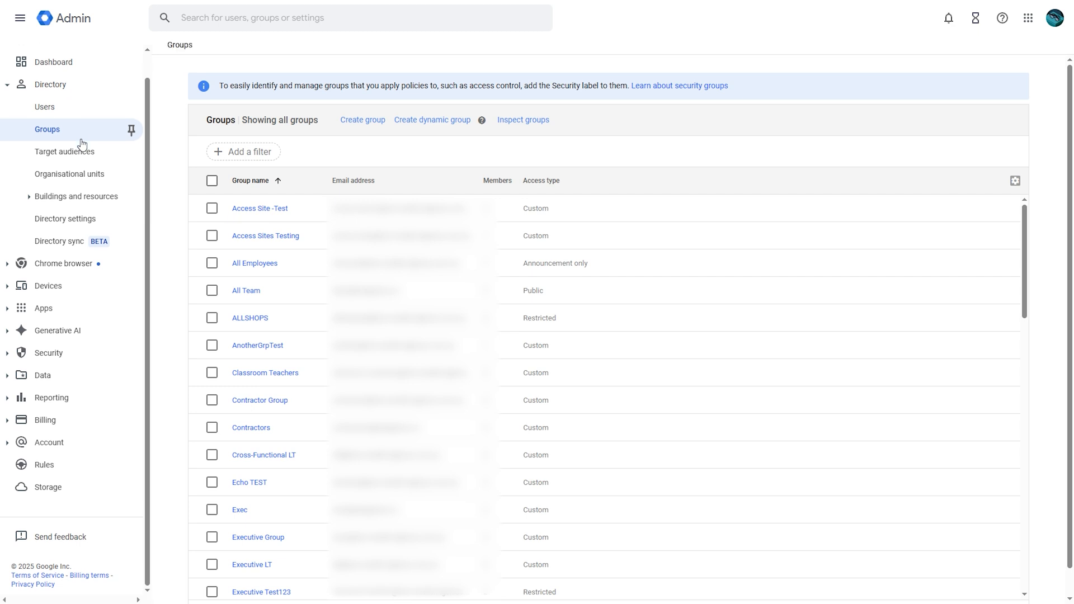
pyautogui.moveTo(522, 120)
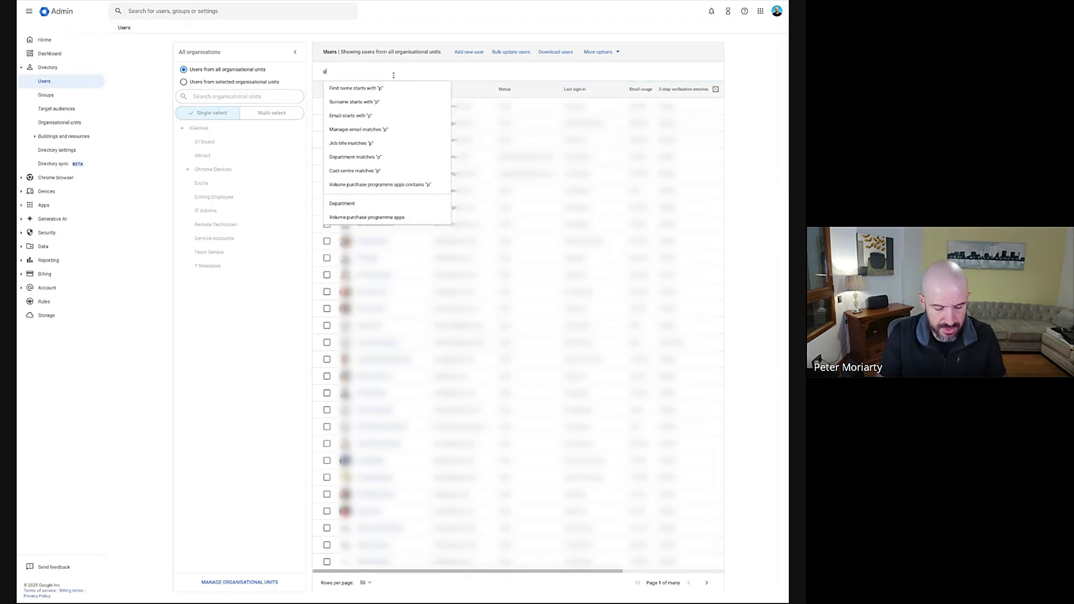
# - Open the first-name-filtered user and enter 'bob' and 'peter' as a new alternative email alias
pyautogui.click(356, 88)
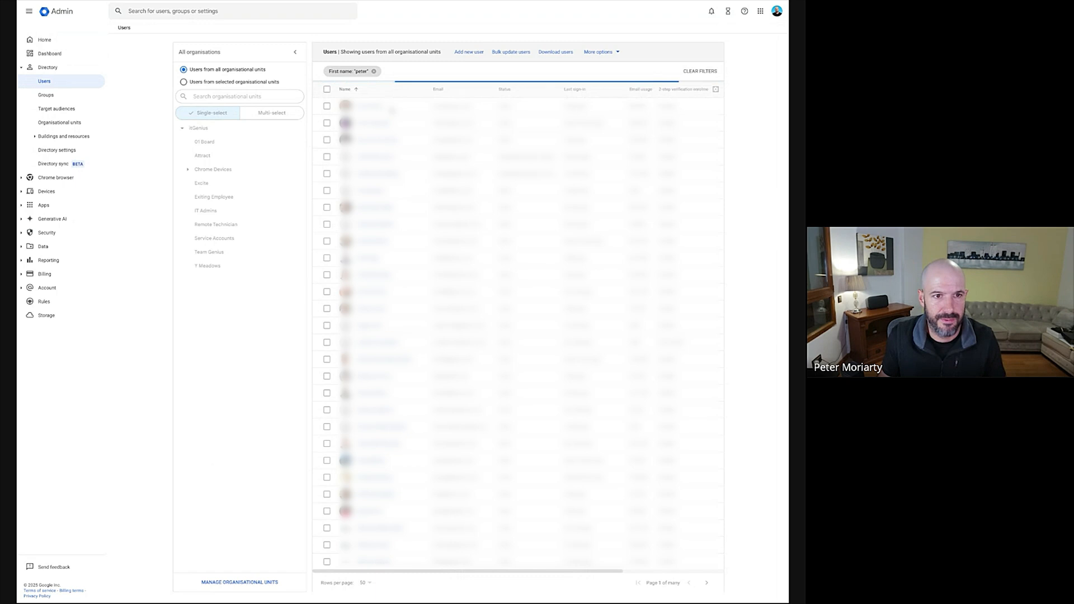
pyautogui.click(369, 106)
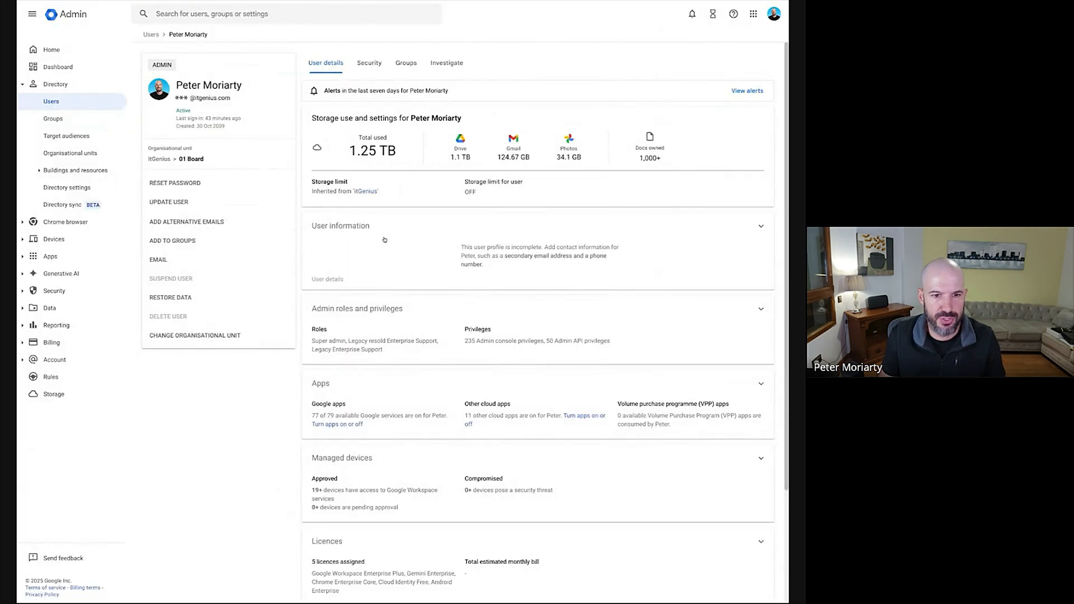
pyautogui.click(760, 226)
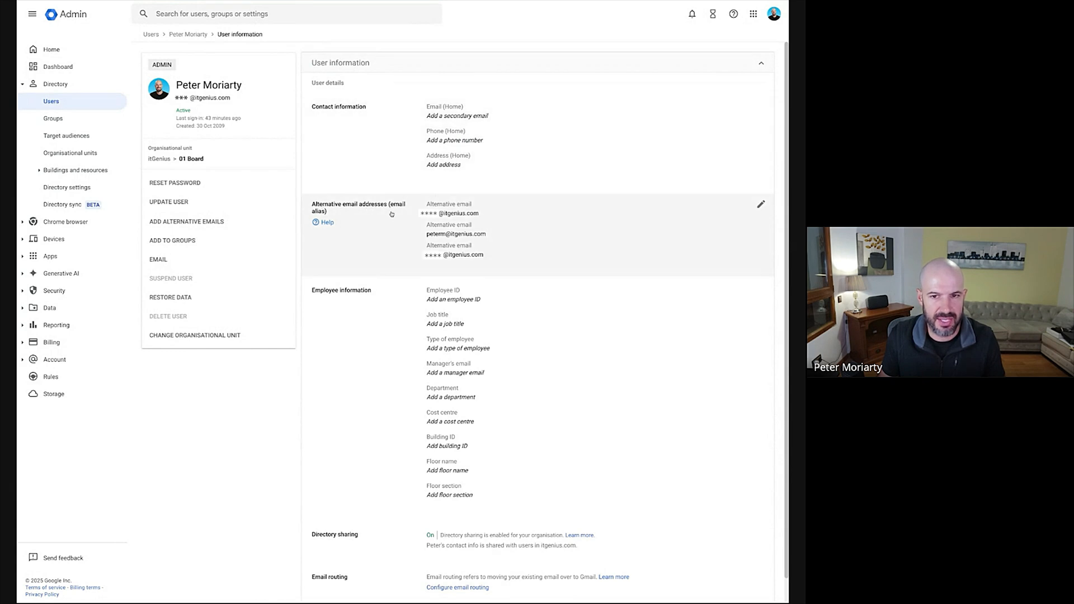
pyautogui.click(760, 204)
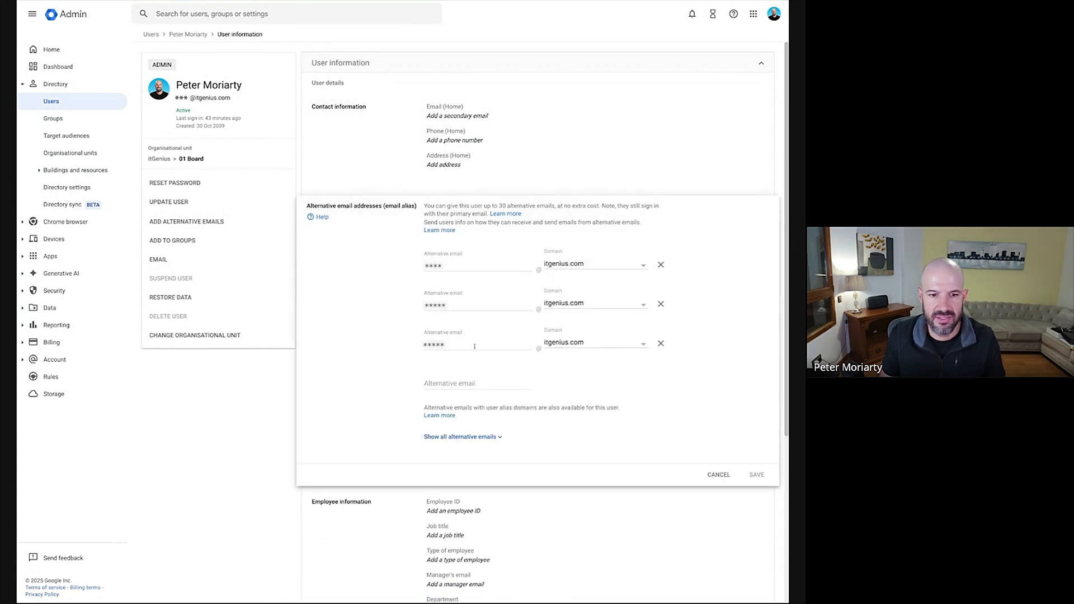
pyautogui.write('bob')
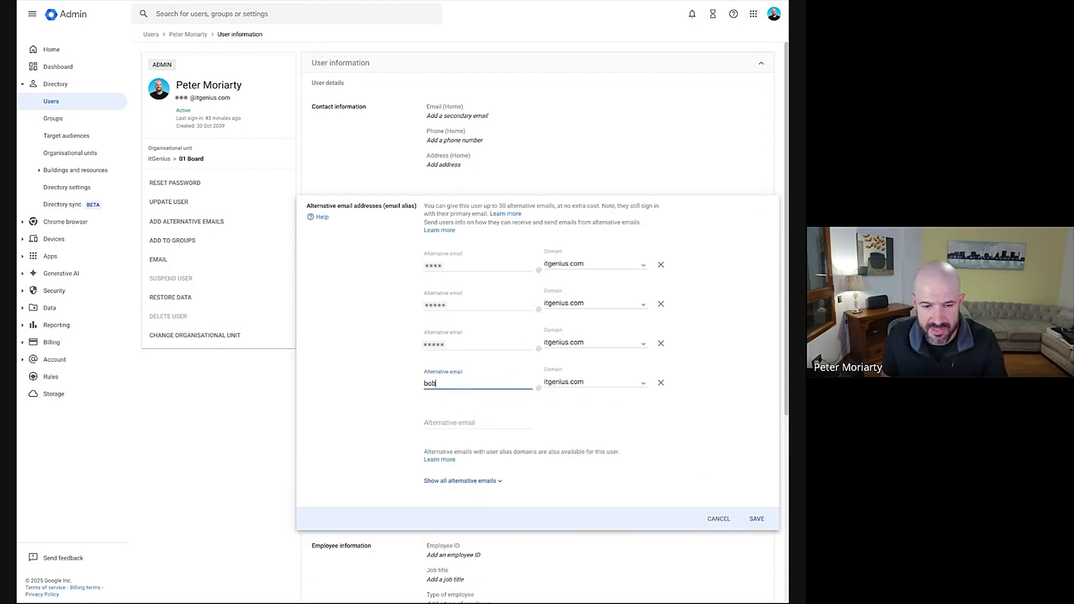
pyautogui.write('peter')
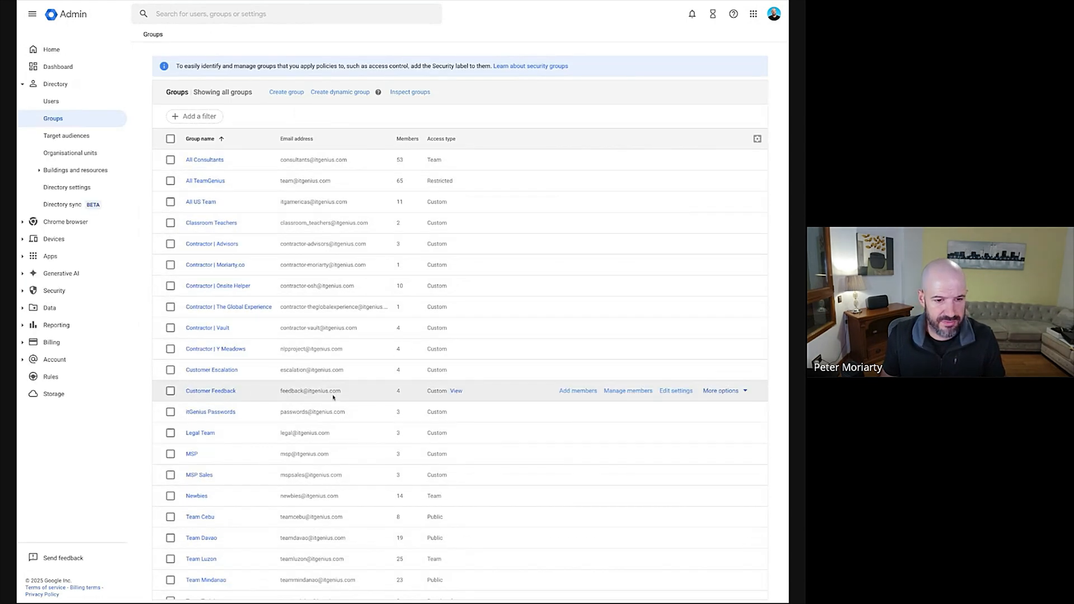
# - Open the Customer Feedback group from the Directory Groups list
pyautogui.click(210, 391)
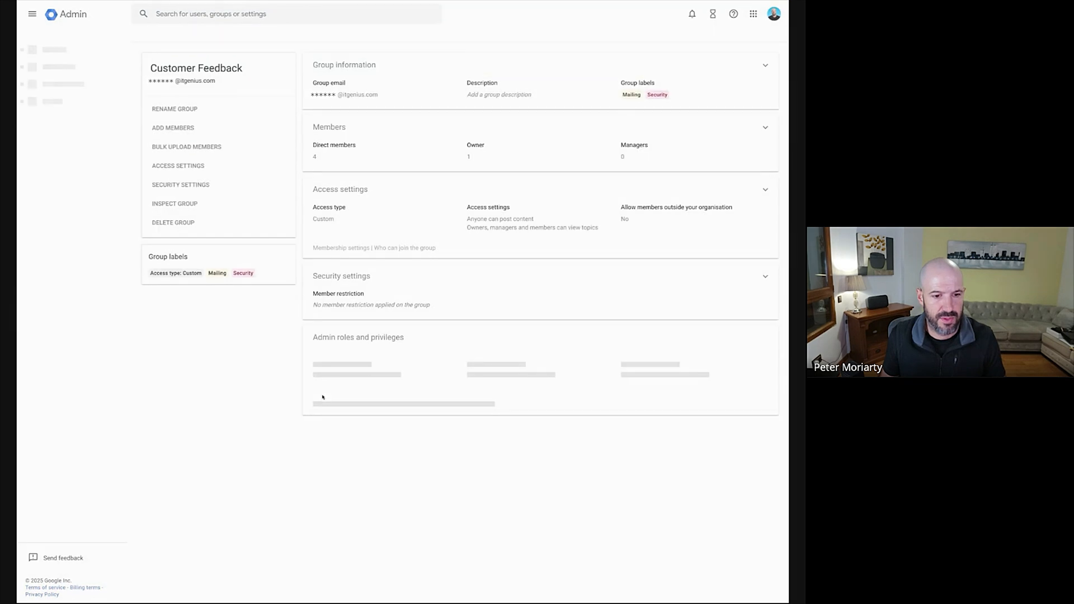